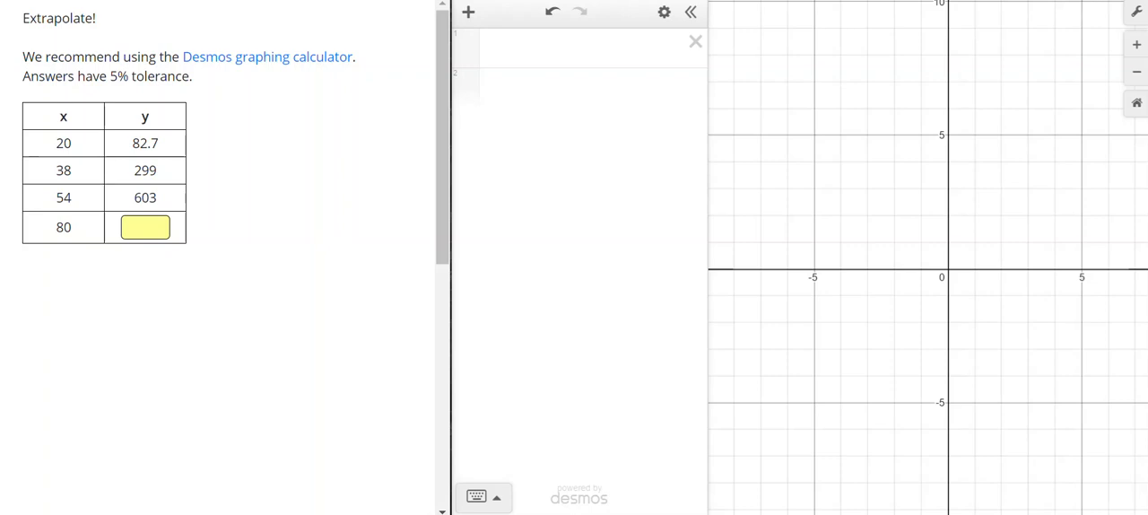
Step: Add a data table to Desmos for the x values 20, 38, 54, 80 and y values 82.7, 299, 603
{"action": "left_click", "coordinate": [144, 226]}
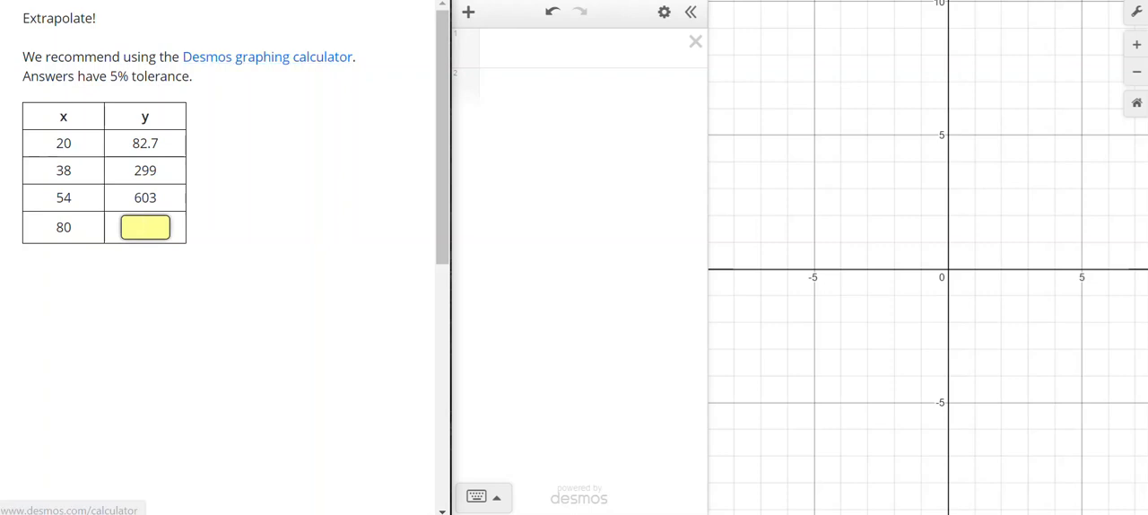
{"action": "left_click", "coordinate": [143, 226]}
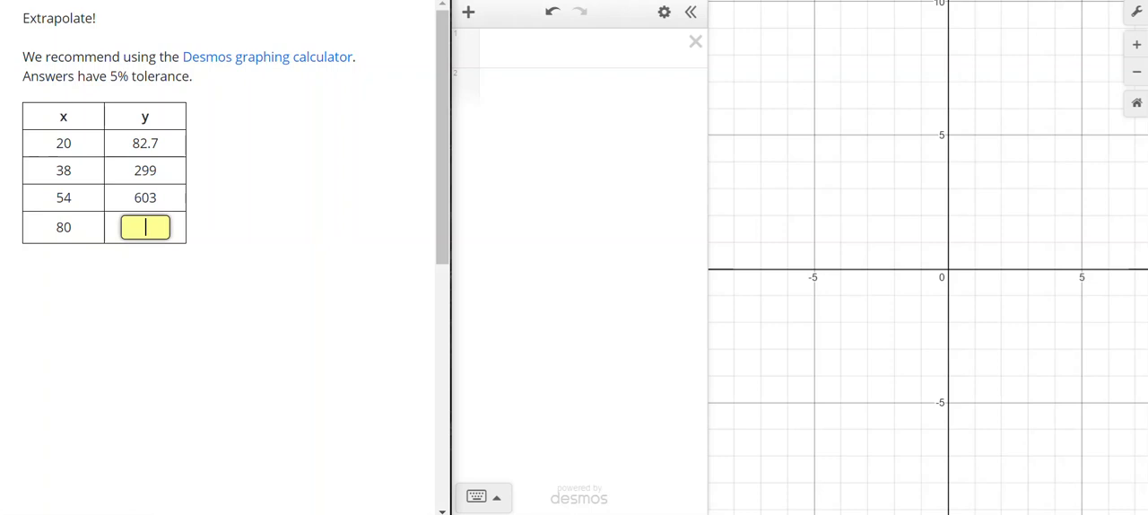
{"action": "left_click", "coordinate": [466, 11]}
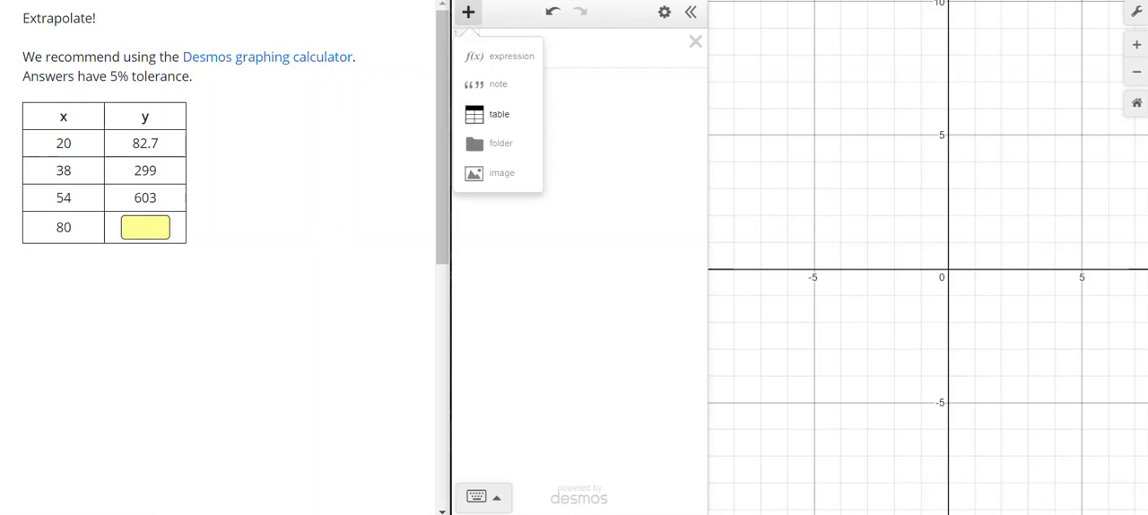
{"action": "left_click", "coordinate": [498, 113]}
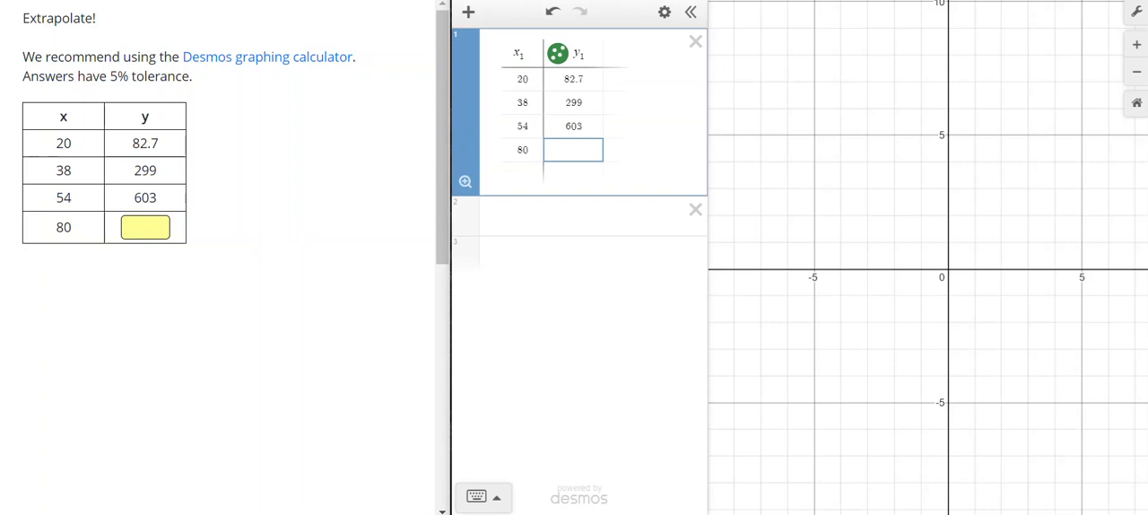
{"action": "mouse_move", "coordinate": [464, 181]}
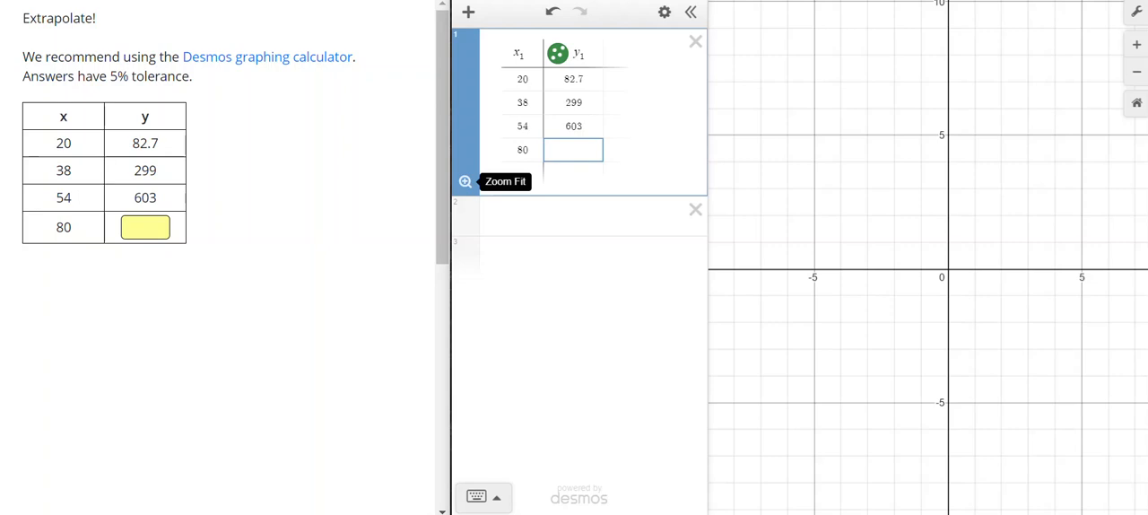
Step: Zoom-fit the graph to the three plotted points and start an empty expression row
{"action": "left_click", "coordinate": [464, 181]}
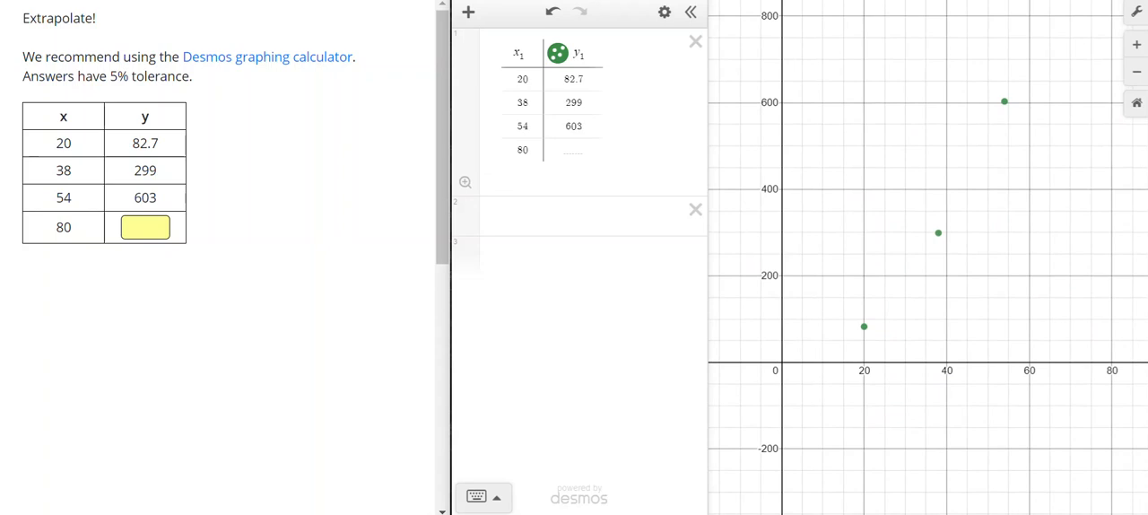
{"action": "left_click", "coordinate": [591, 216]}
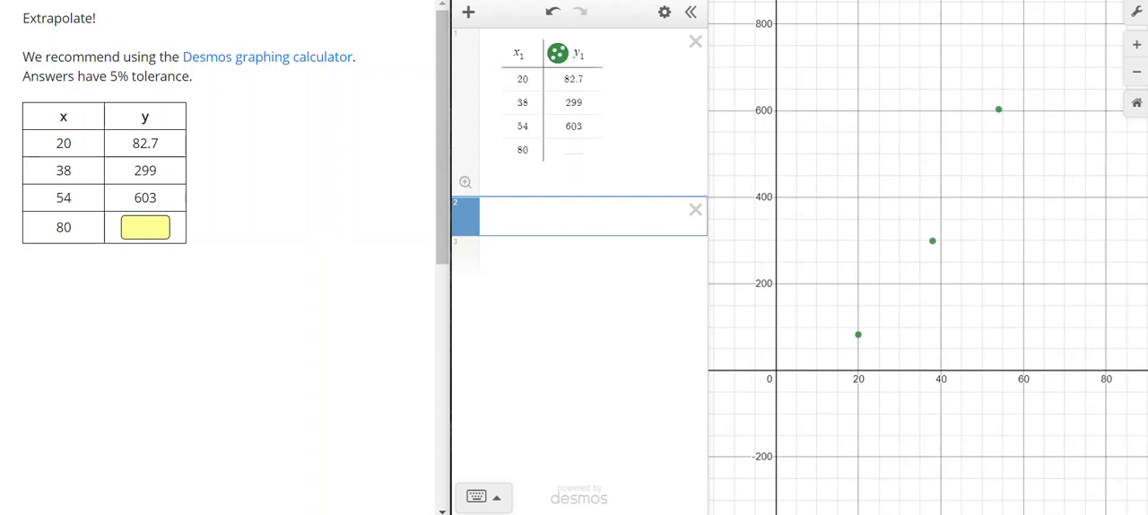
Step: Graph y = 82.7(x/20)^P and add a slider for P starting at 1
{"action": "type", "text": "y"}
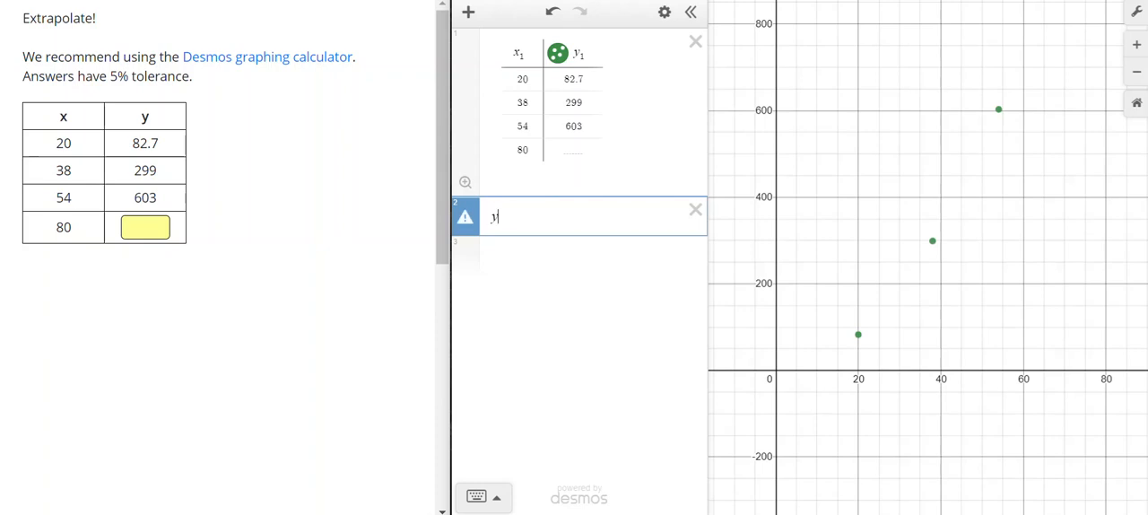
{"action": "type", "text": "="}
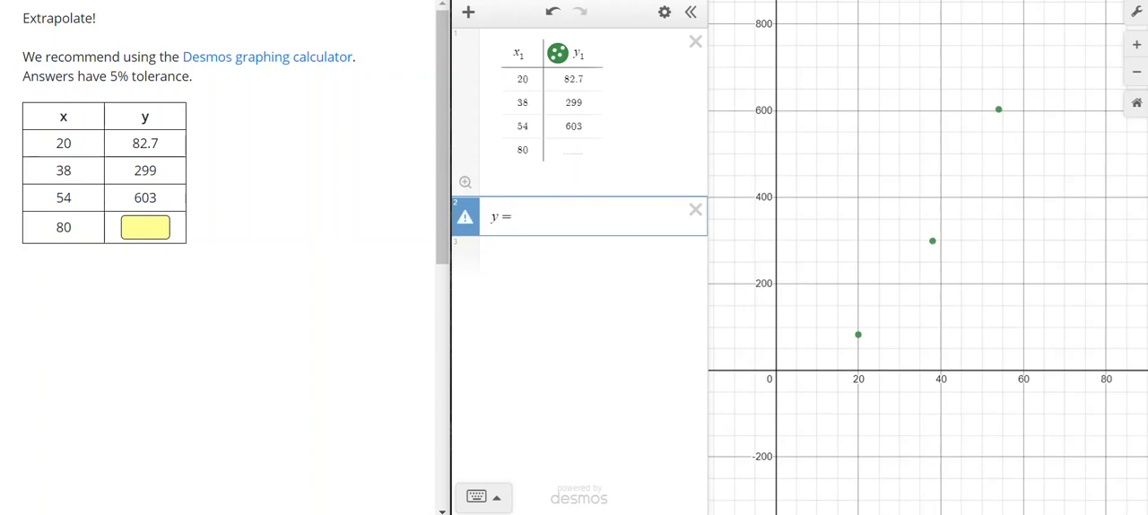
{"action": "type", "text": "82.7("}
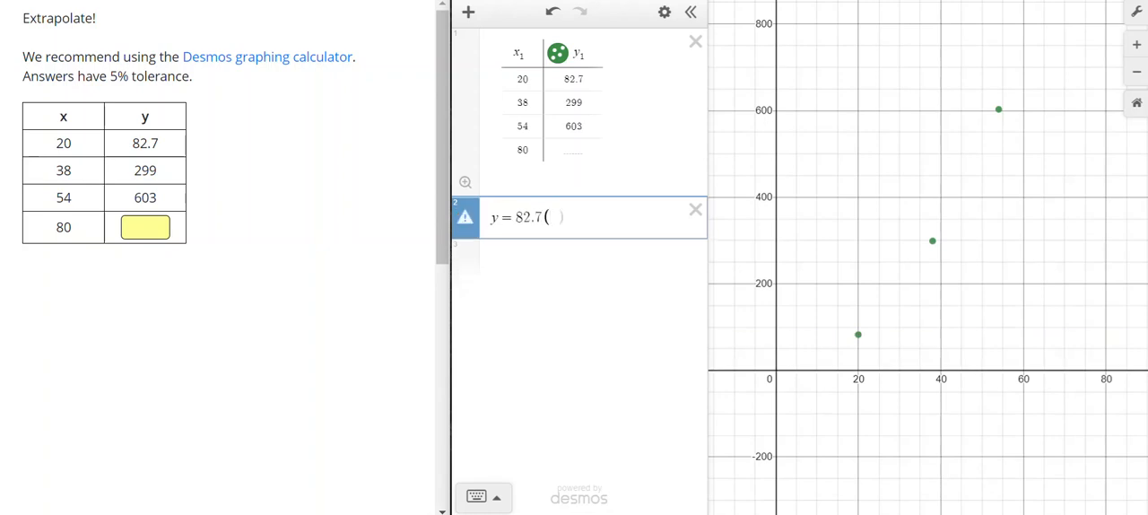
{"action": "type", "text": "x"}
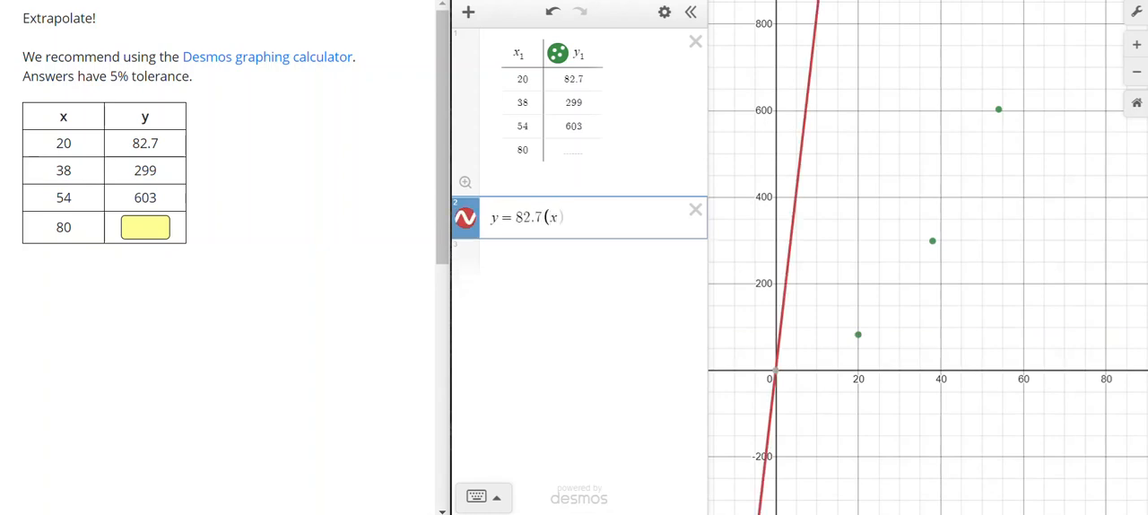
{"action": "type", "text": "/"}
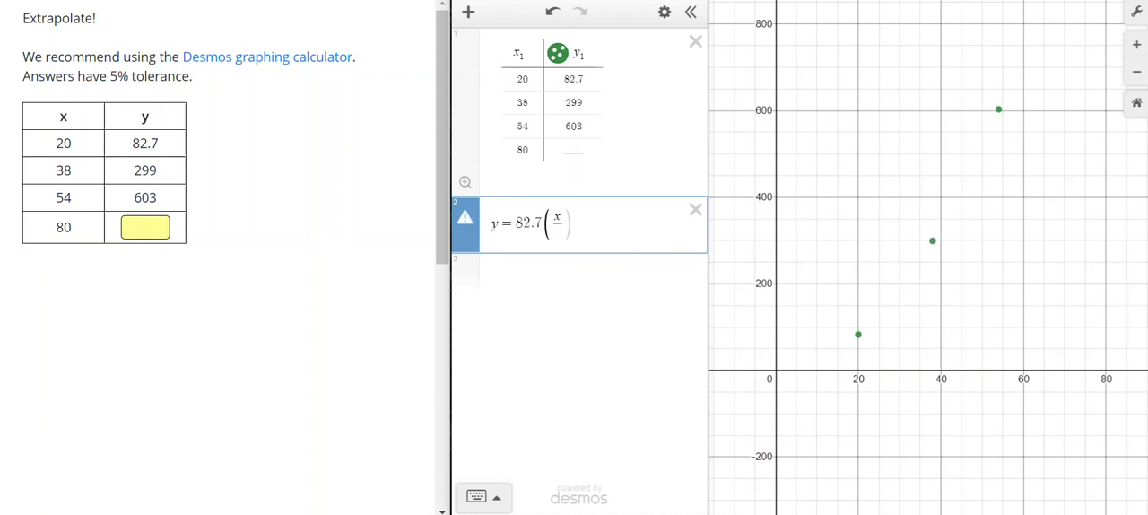
{"action": "type", "text": "20"}
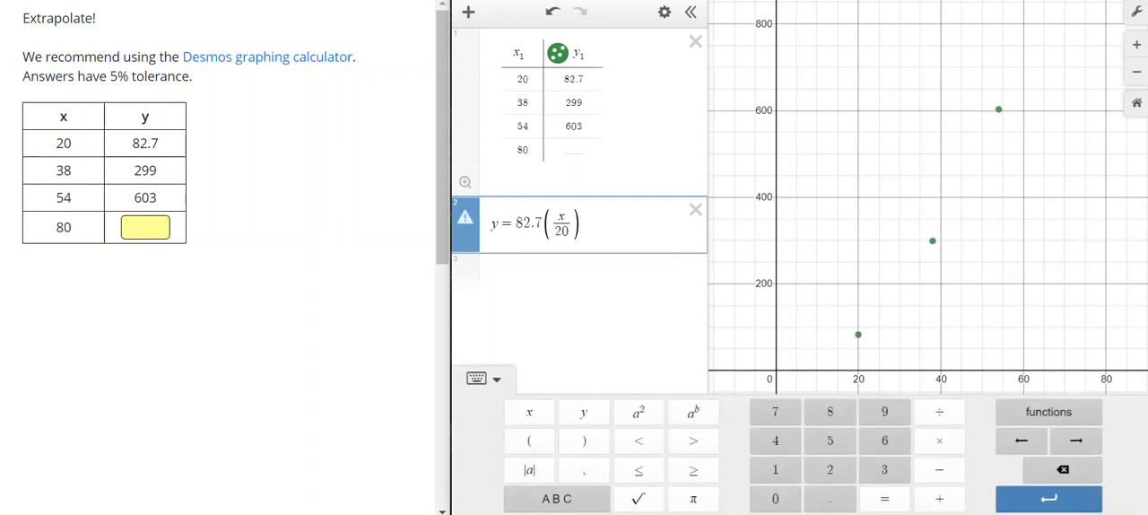
{"action": "type", "text": "P"}
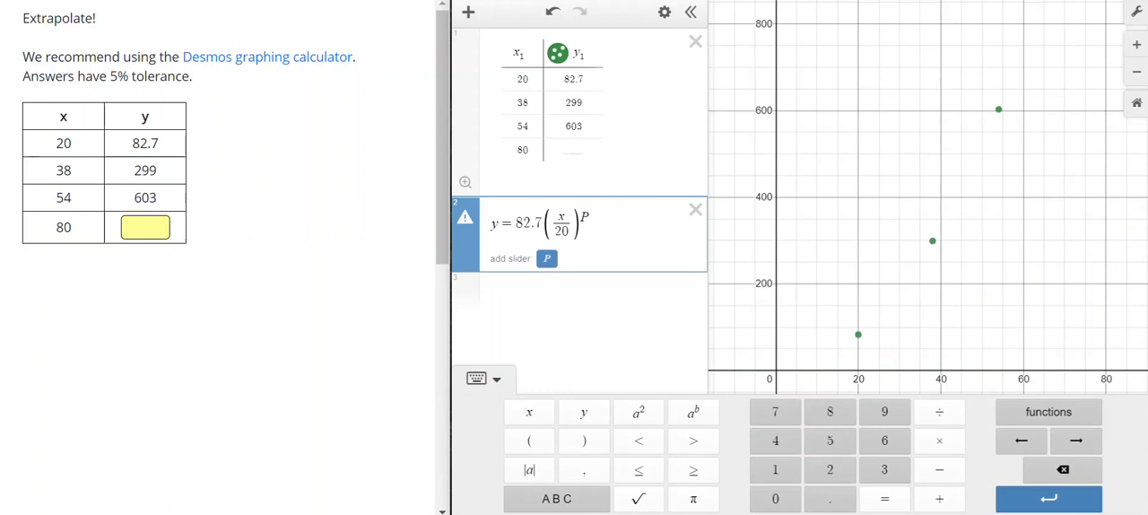
{"action": "left_click", "coordinate": [547, 259]}
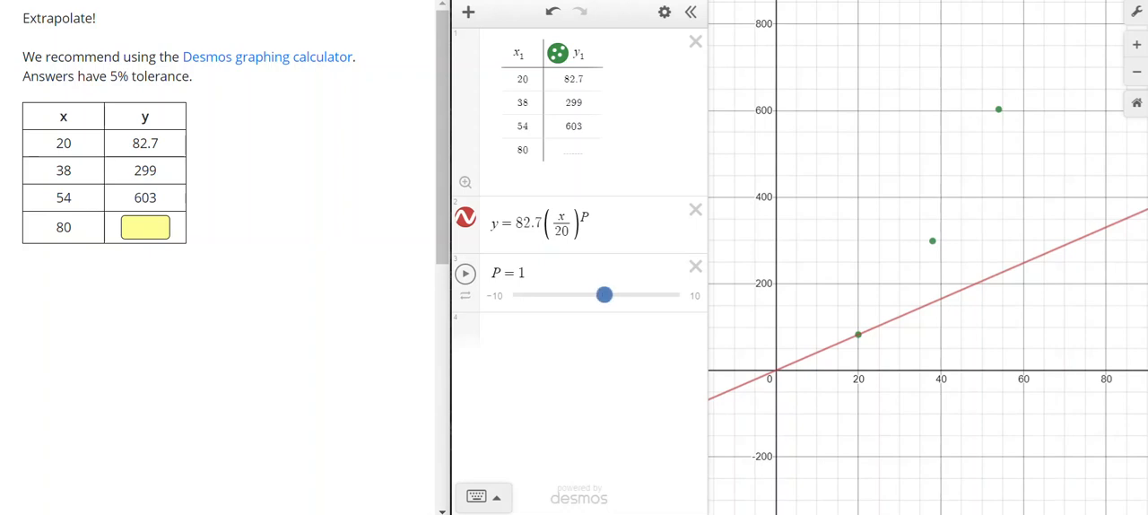
Step: Adjust the P slider to 2 so the curve passes through all three data points
{"action": "left_click_drag", "start_coordinate": [604, 294], "coordinate": [612, 294]}
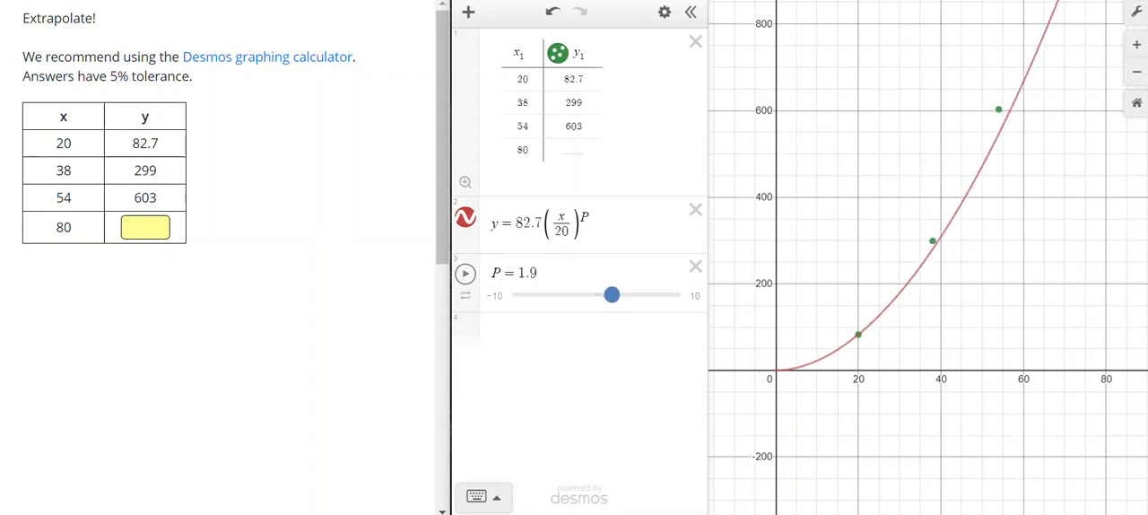
{"action": "left_click_drag", "start_coordinate": [612, 294], "coordinate": [613, 295]}
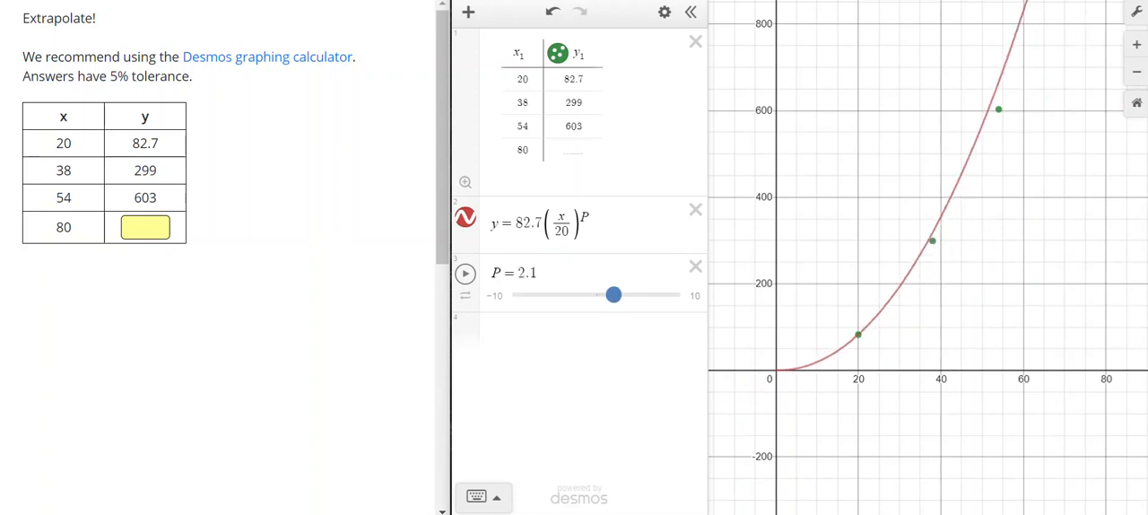
{"action": "left_click_drag", "start_coordinate": [613, 294], "coordinate": [613, 294]}
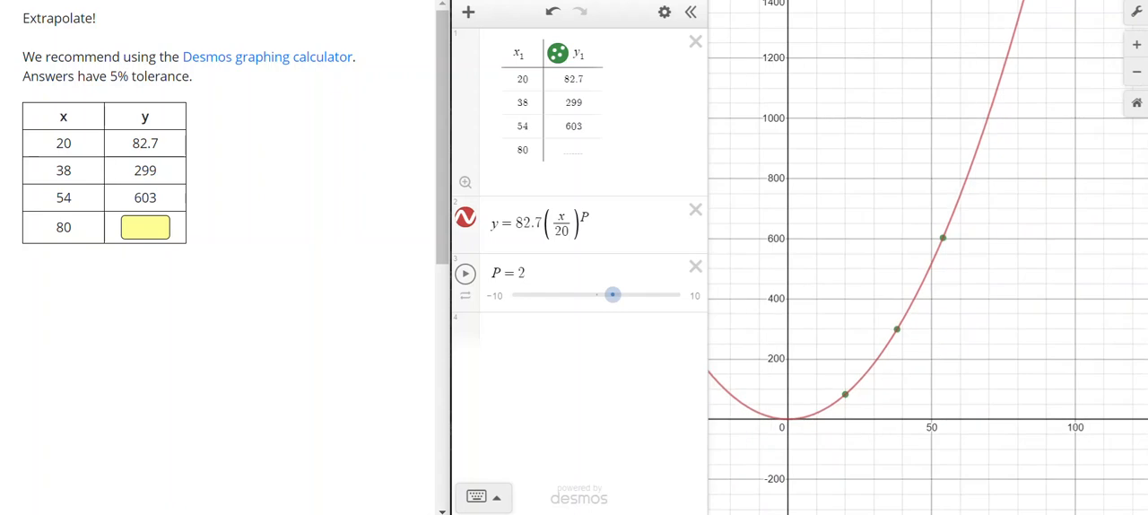
Step: Trial y values 1000, 1200, 1300 for x = 80 until the point sits on the fitted curve
{"action": "type", "text": "1000"}
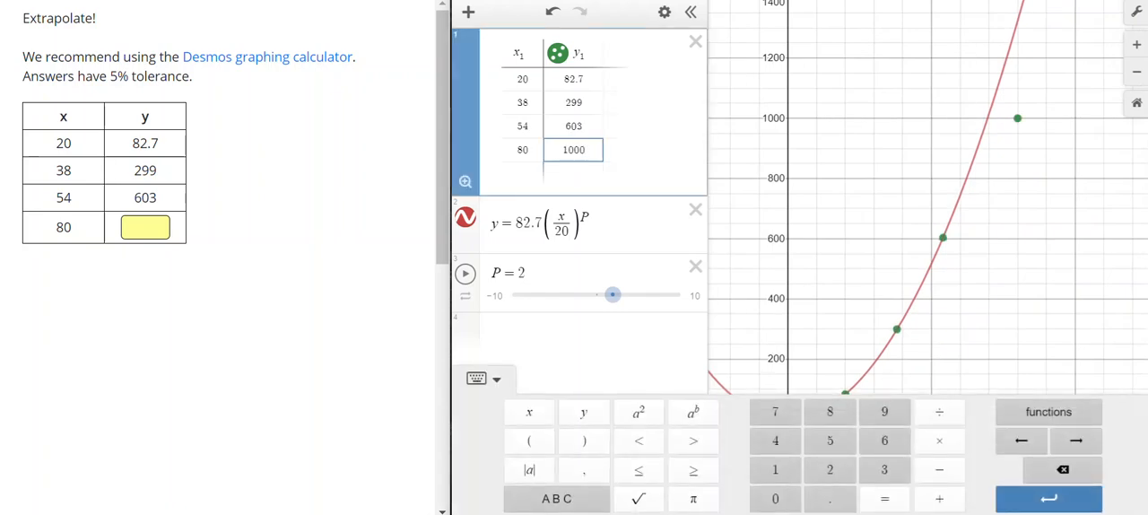
{"action": "key", "text": "BackSpace"}
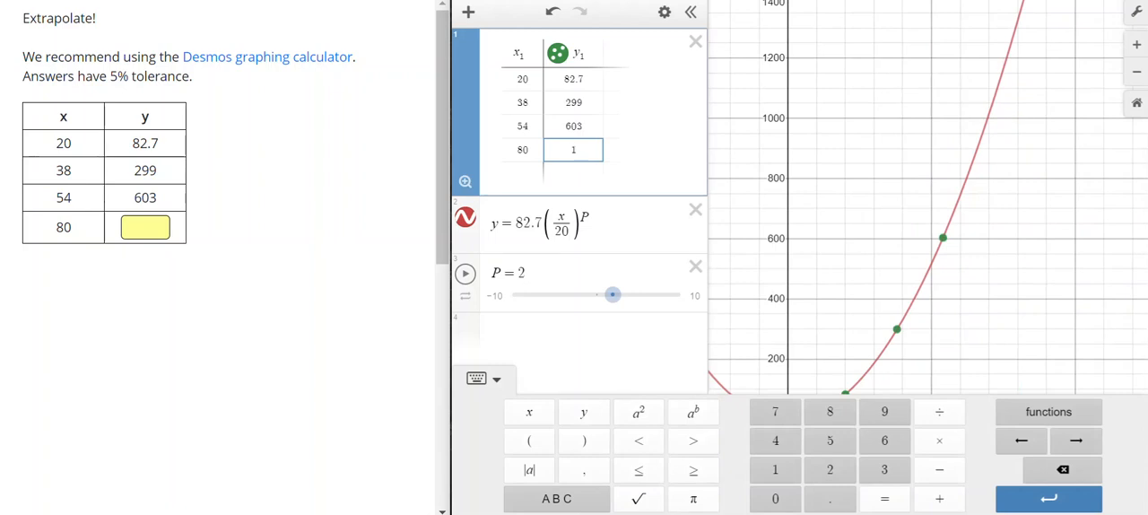
{"action": "type", "text": "1"}
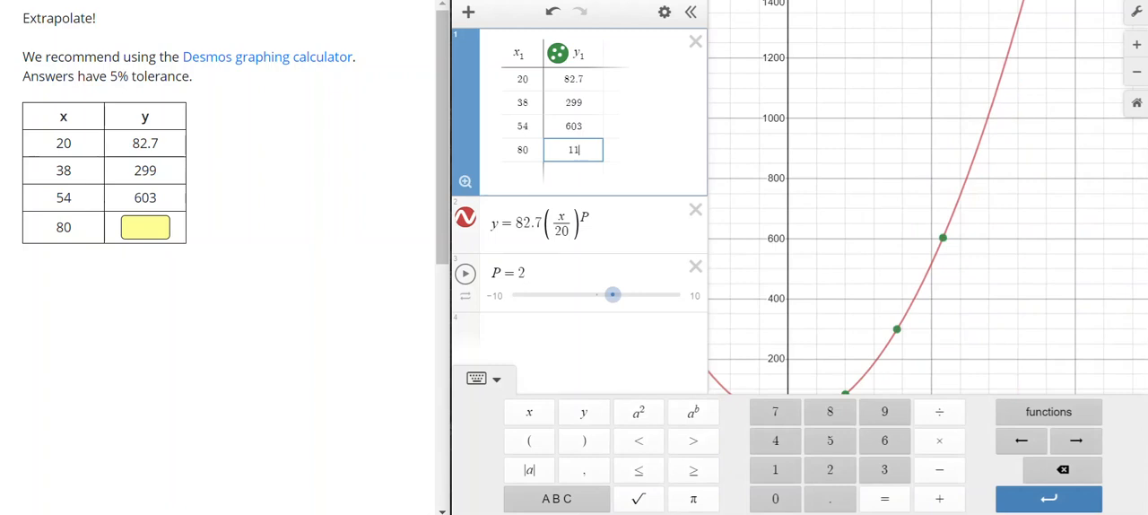
{"action": "type", "text": "200"}
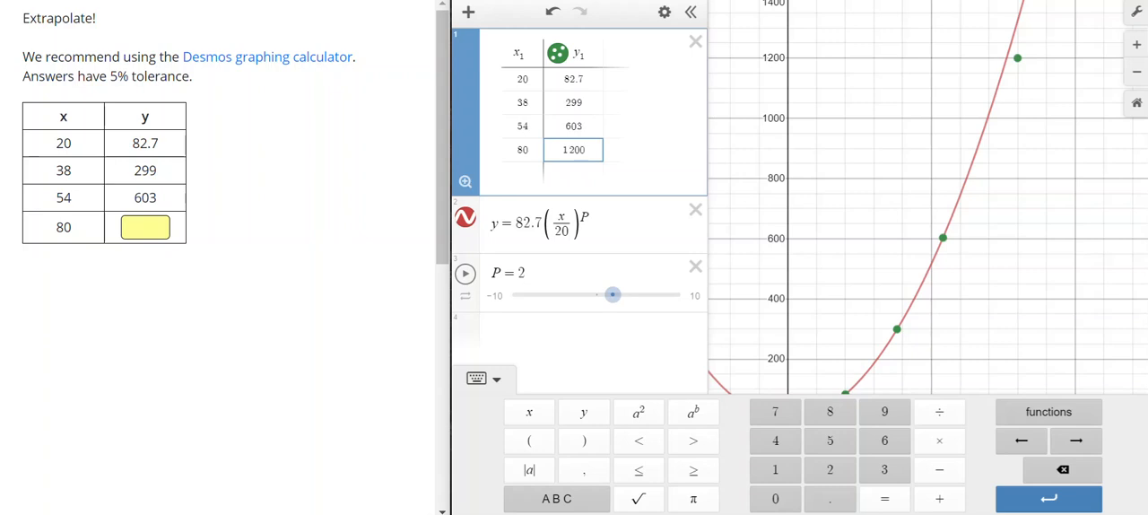
{"action": "type", "text": "1"}
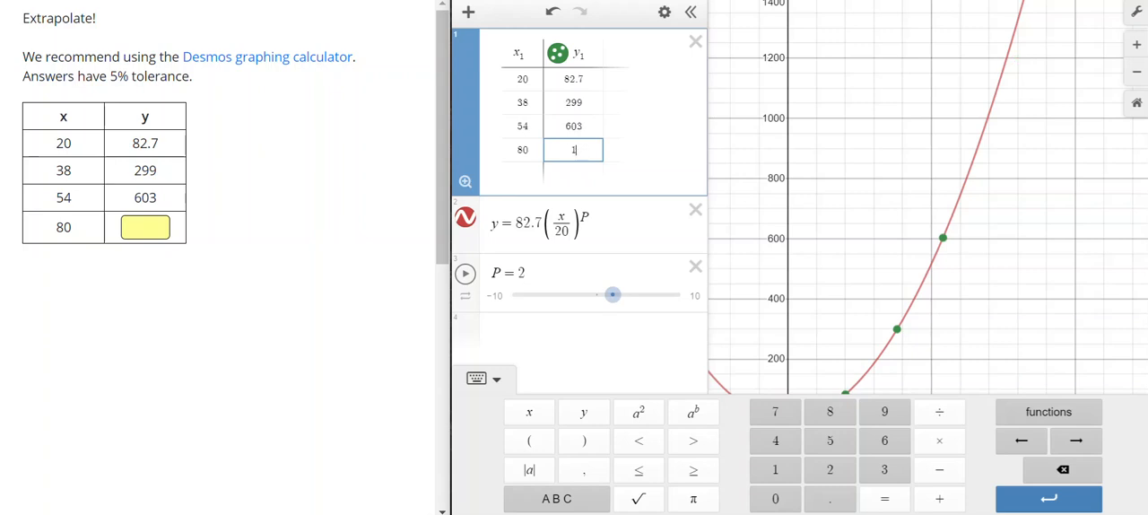
{"action": "type", "text": "300"}
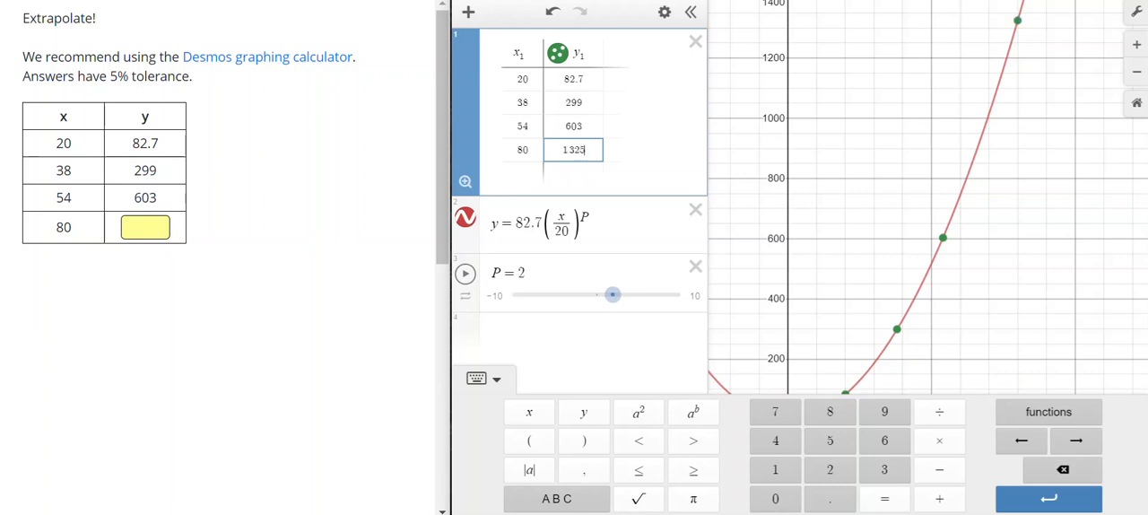
Step: Enter 1325 in the problem's answer box for x = 80
{"action": "left_click", "coordinate": [144, 226]}
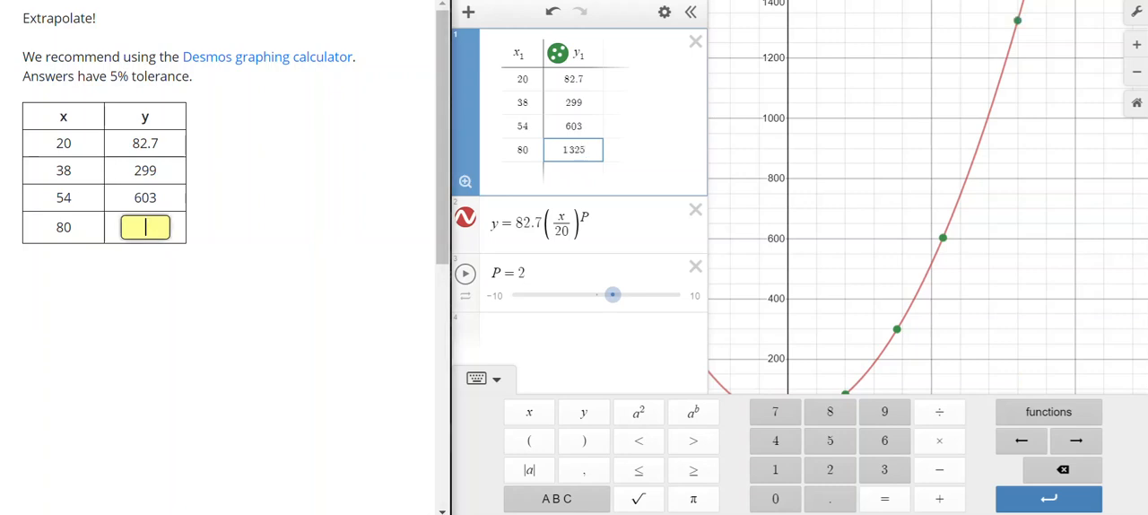
{"action": "type", "text": "1325"}
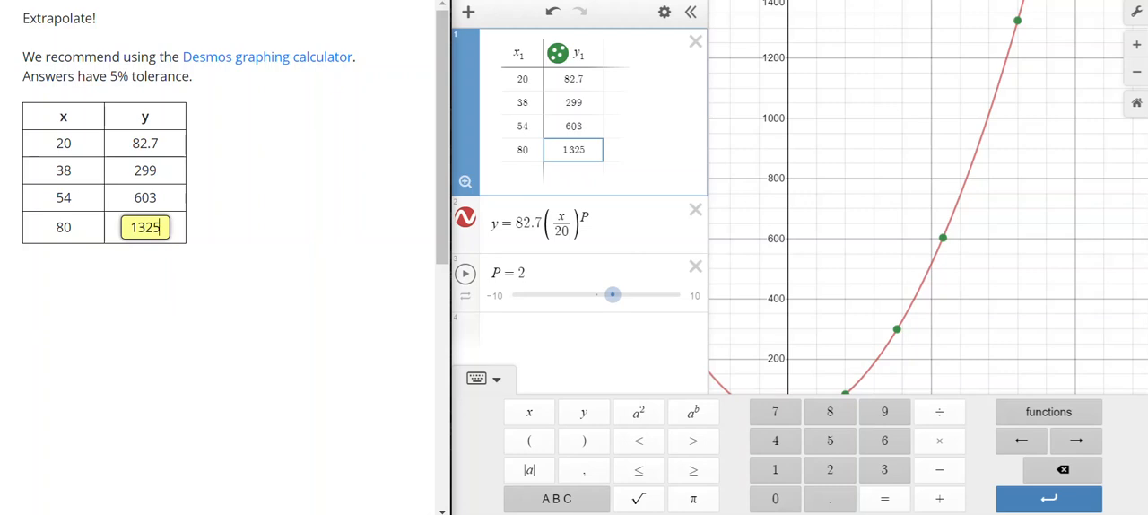